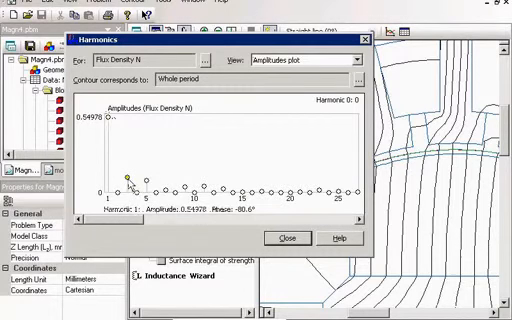
- Select harmonic 5 to read its amplitude 0.090376 and phase 91.2°
click(162, 181)
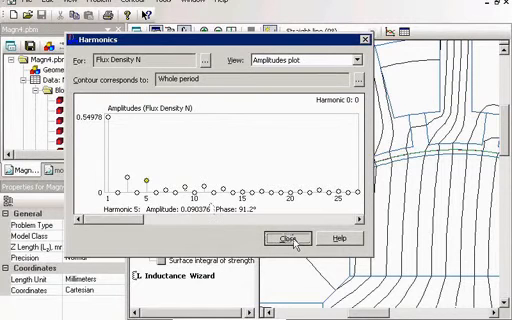
click(287, 239)
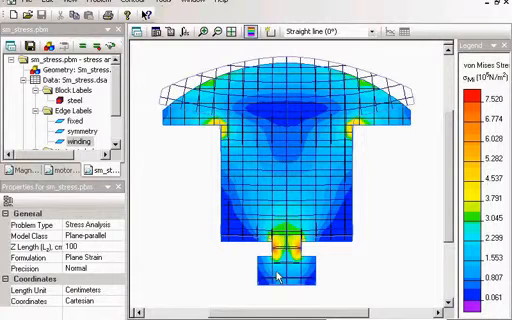
mouse_move(215, 198)
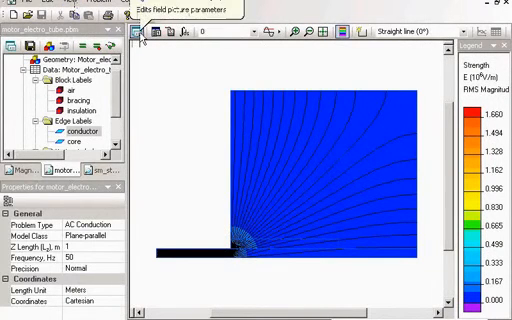
- Switch the field picture to RMS field strength colour map only and zoom to the insulation edge
click(136, 33)
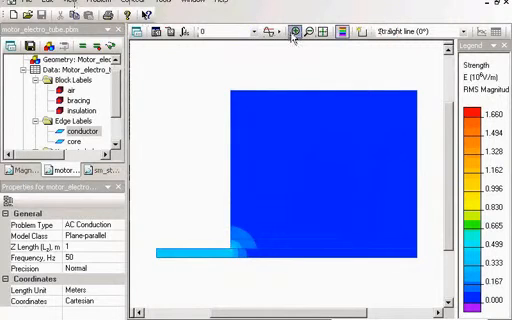
drag(206, 217, 264, 270)
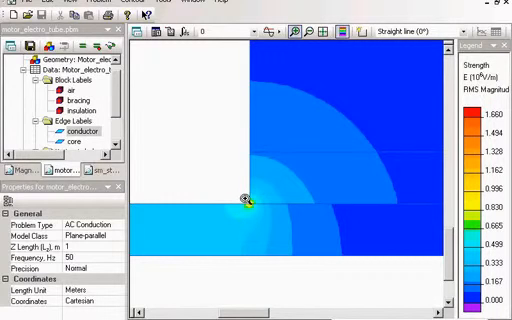
mouse_move(328, 162)
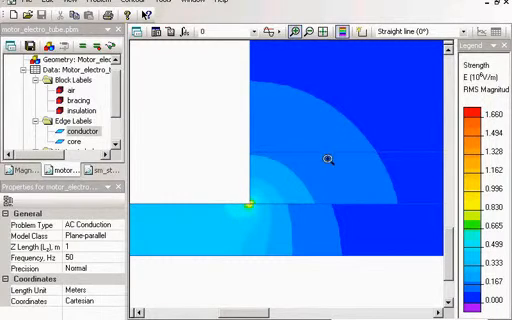